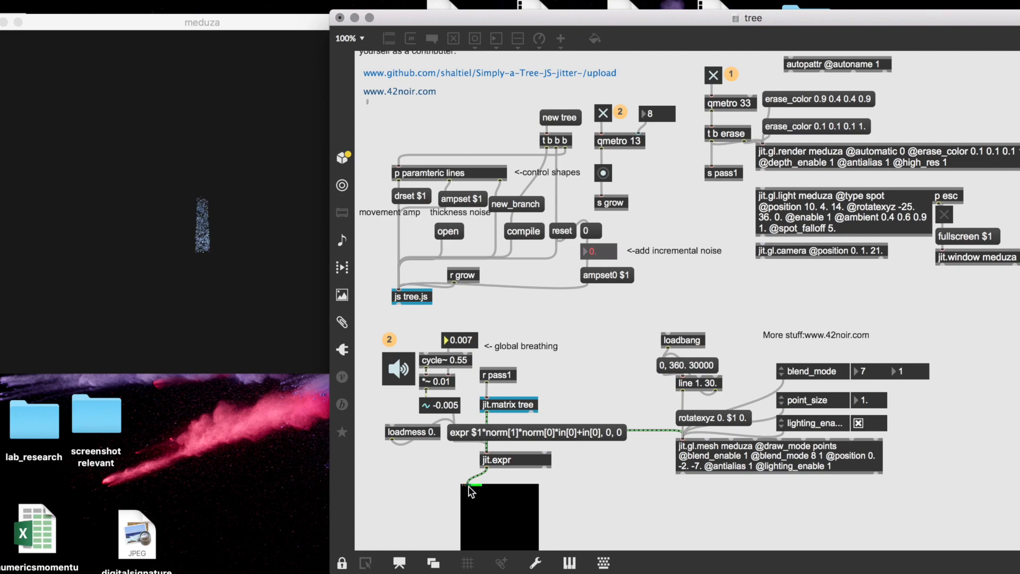
Step: Toggle qmetro 13 growth on to grow the tree, with incremental noise at 0.177
{"action": "left_click", "coordinate": [439, 405]}
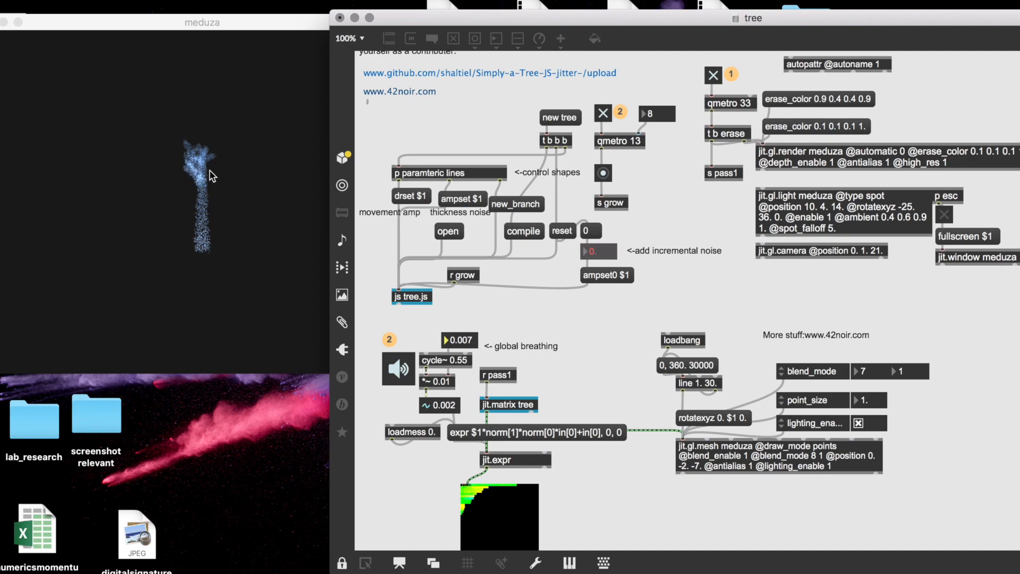
{"action": "left_click", "coordinate": [439, 405]}
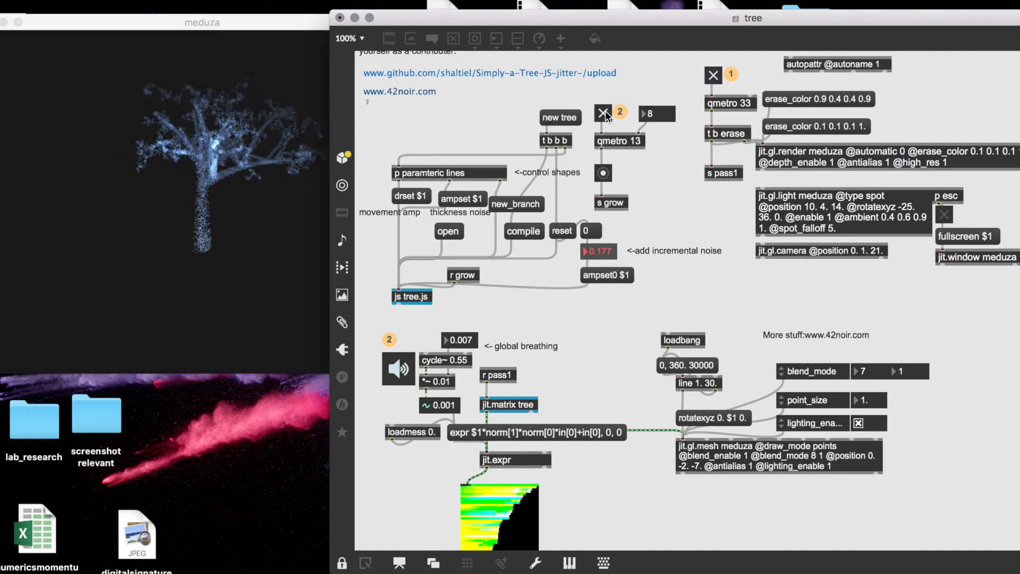
Step: Stop the tree growing and open the tree.js script editor
{"action": "double_click", "coordinate": [412, 297]}
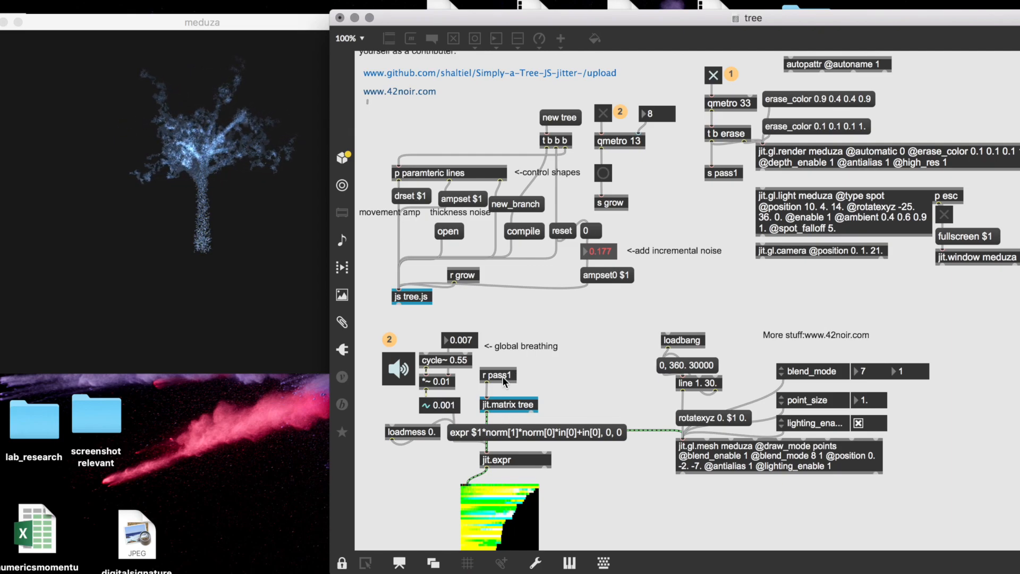
{"action": "double_click", "coordinate": [411, 296]}
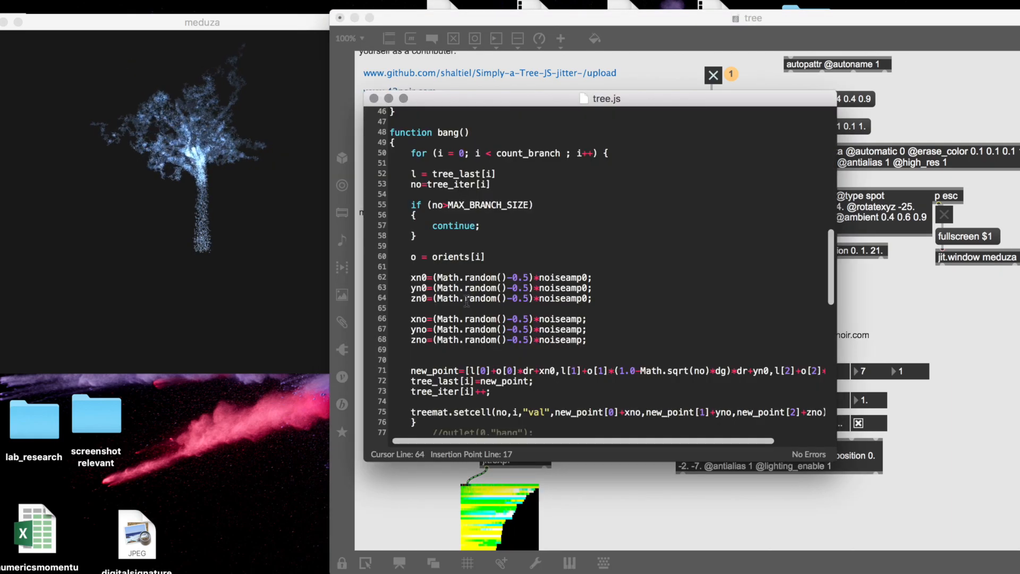
{"action": "scroll", "scroll_direction": "down", "scroll_amount": 3}
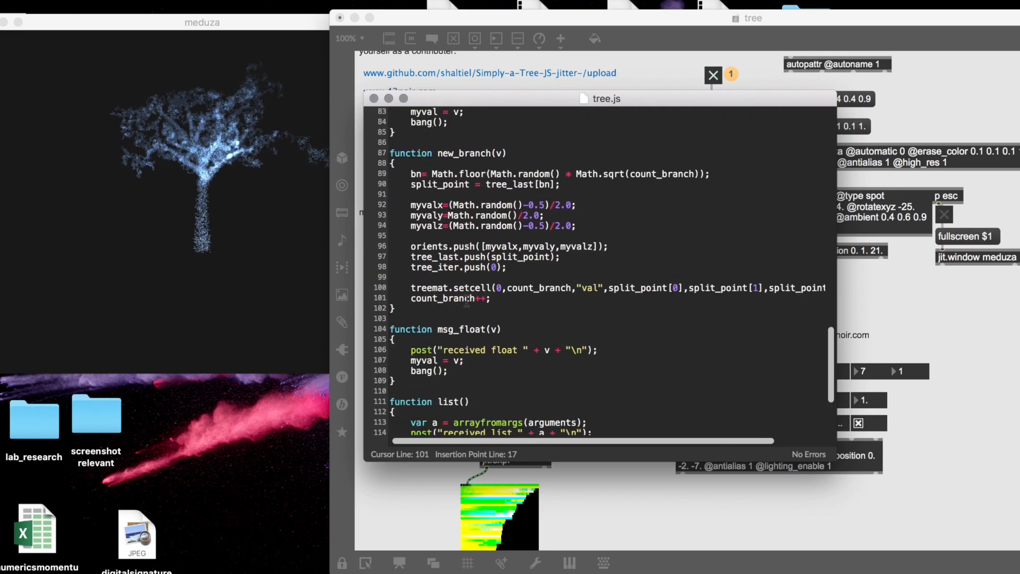
{"action": "scroll", "scroll_direction": "up", "scroll_amount": 3}
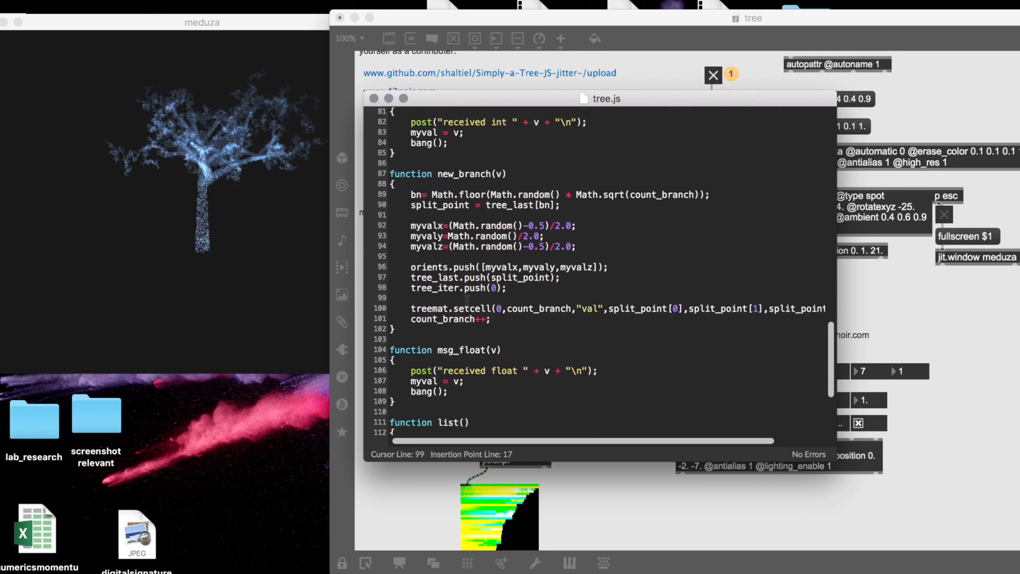
{"action": "scroll", "scroll_direction": "up", "scroll_amount": 3}
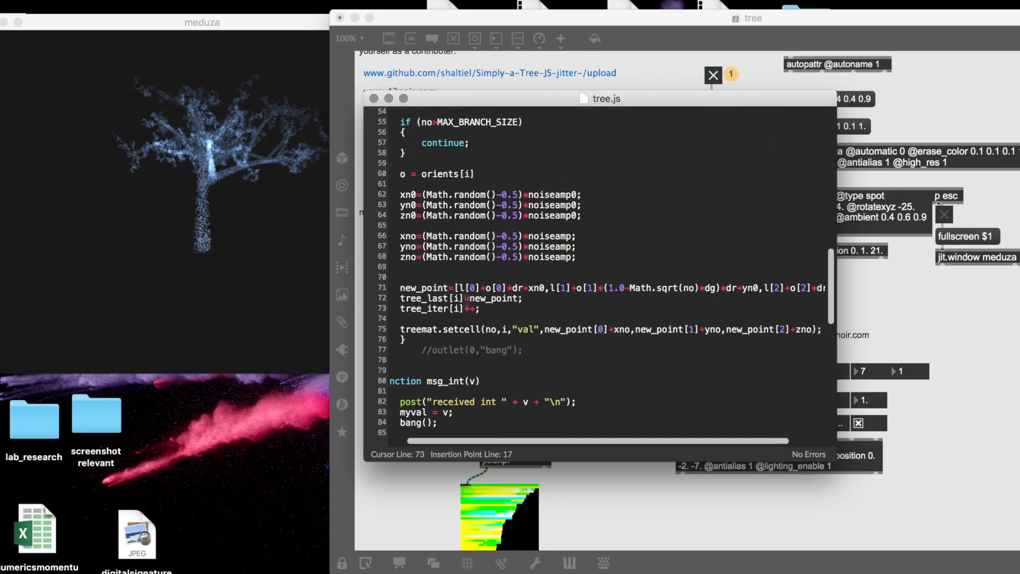
{"action": "scroll", "scroll_direction": "up", "scroll_amount": 3}
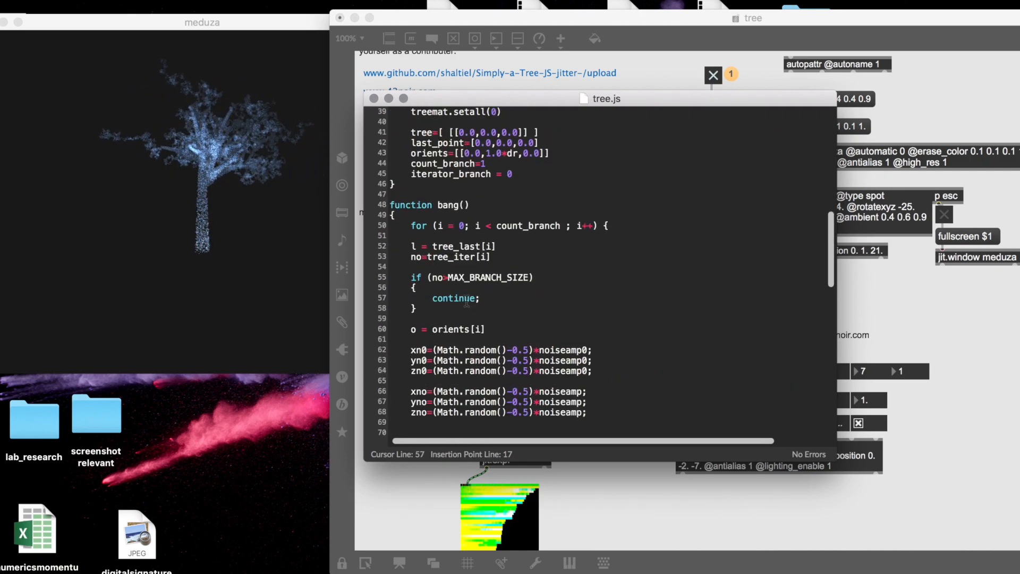
{"action": "scroll", "scroll_direction": "down", "scroll_amount": 3}
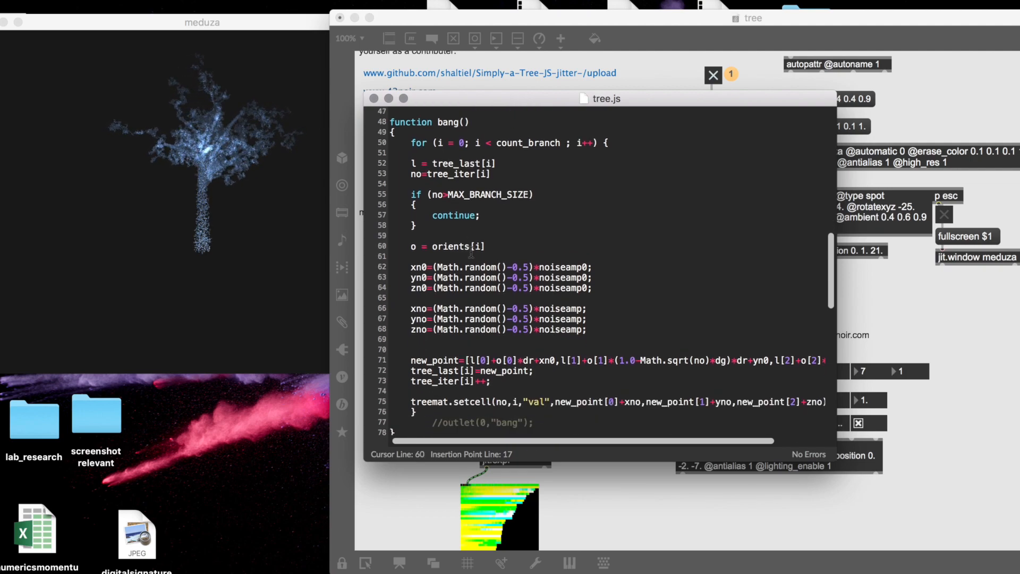
{"action": "scroll", "scroll_direction": "up", "scroll_amount": 3}
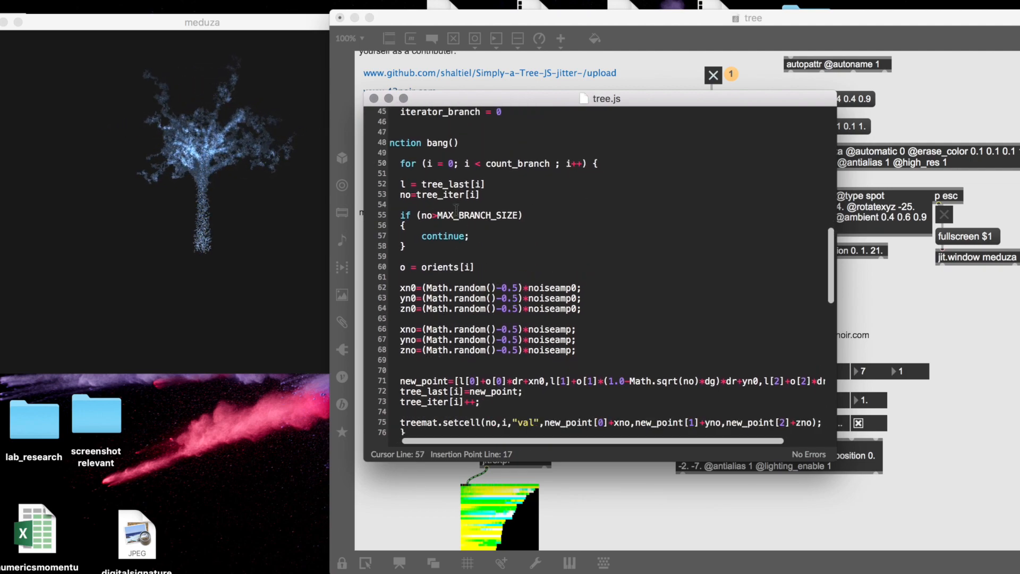
{"action": "scroll", "scroll_direction": "down", "scroll_amount": 3}
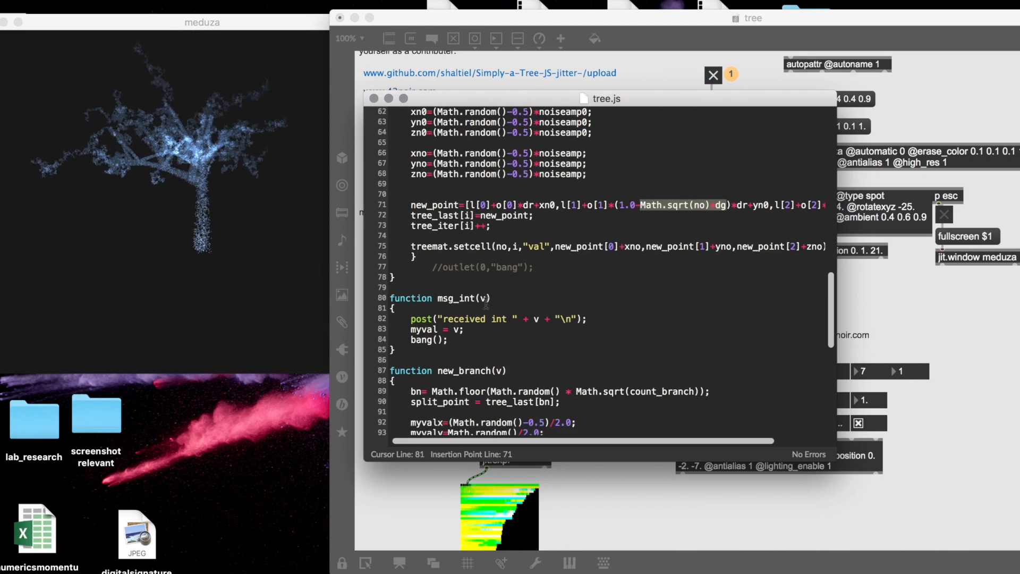
{"action": "scroll", "scroll_direction": "down", "scroll_amount": 3}
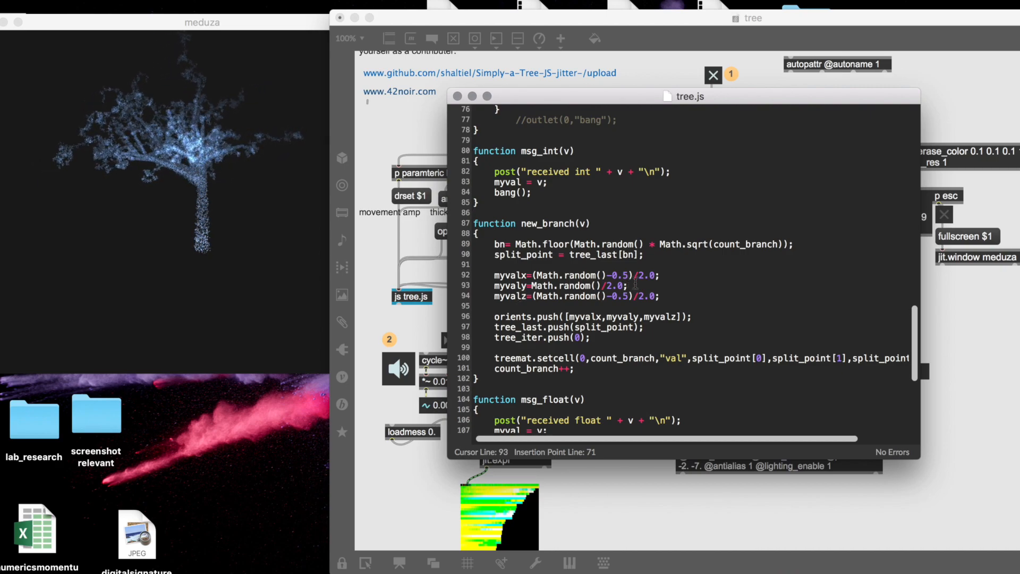
{"action": "scroll", "scroll_direction": "down", "scroll_amount": 3}
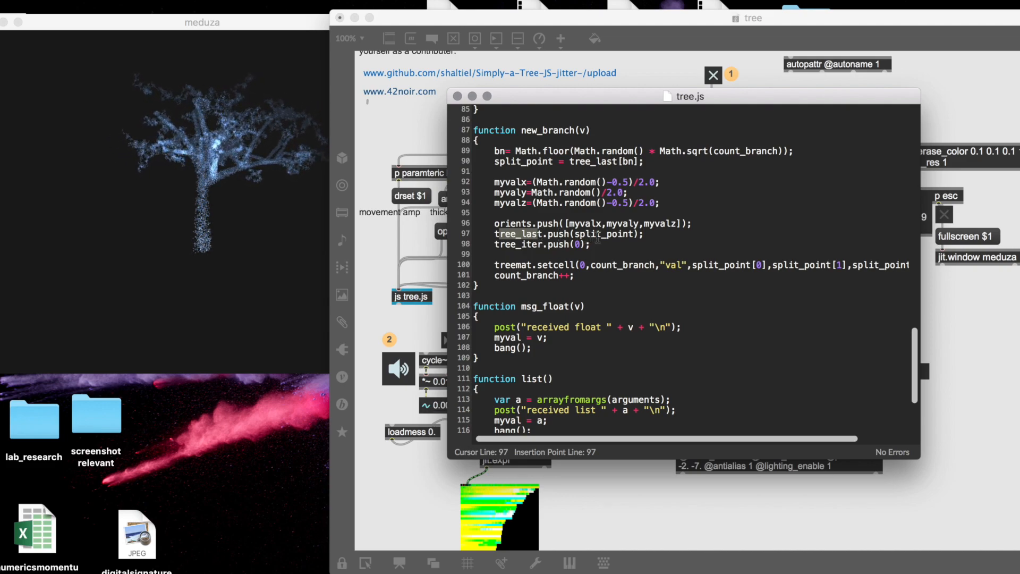
Step: Highlight tree_last and the tree_iter push line in new_branch(), then scroll back up
{"action": "double_click", "coordinate": [566, 233]}
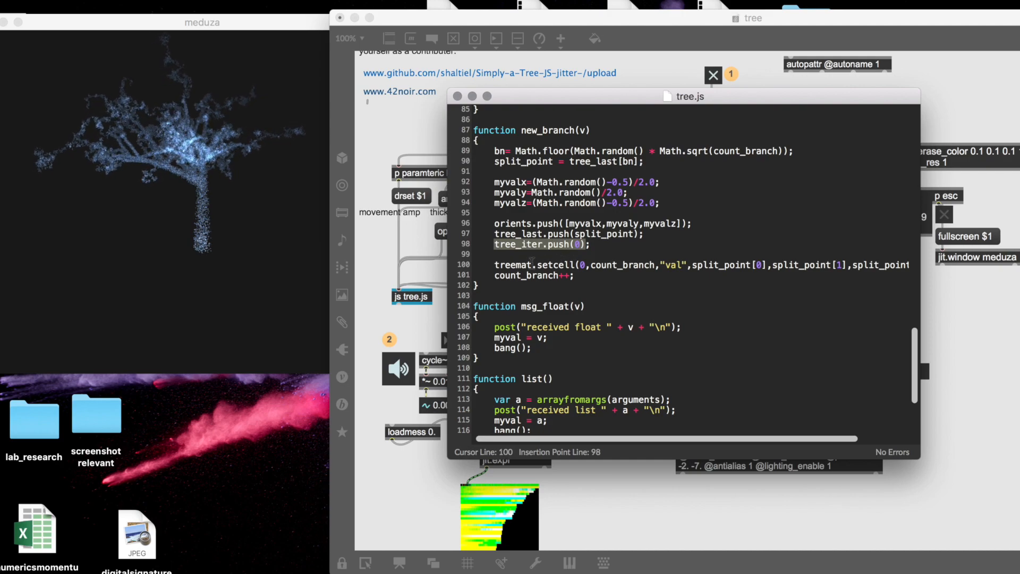
{"action": "left_click", "coordinate": [533, 265]}
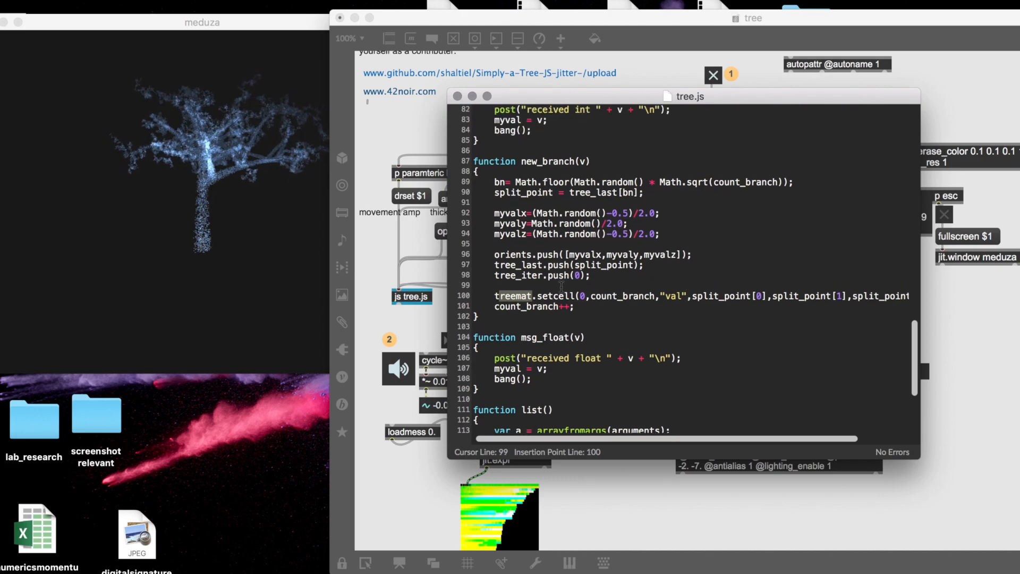
{"action": "scroll", "scroll_direction": "up", "scroll_amount": 3}
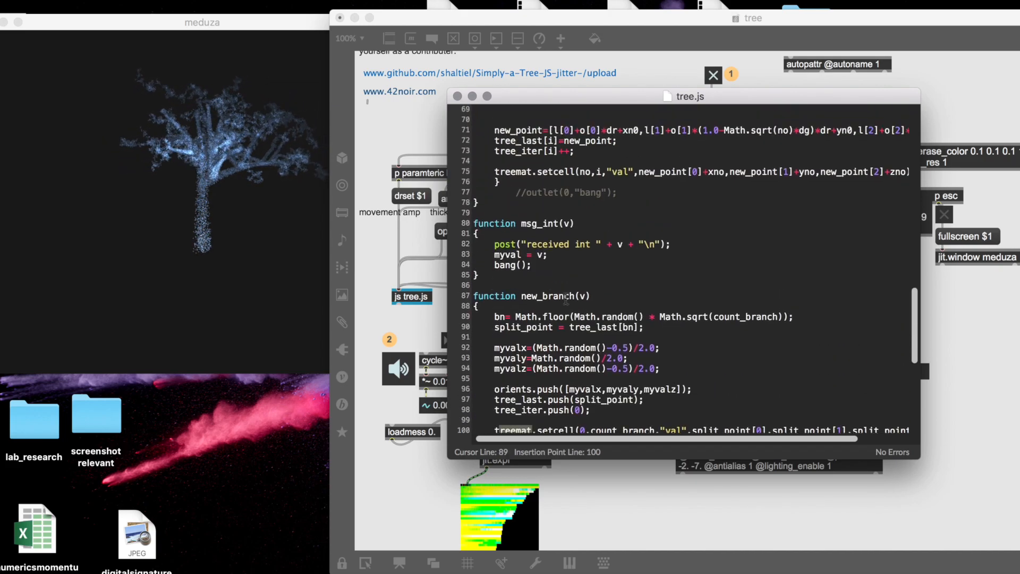
{"action": "scroll", "scroll_direction": "up", "scroll_amount": 3}
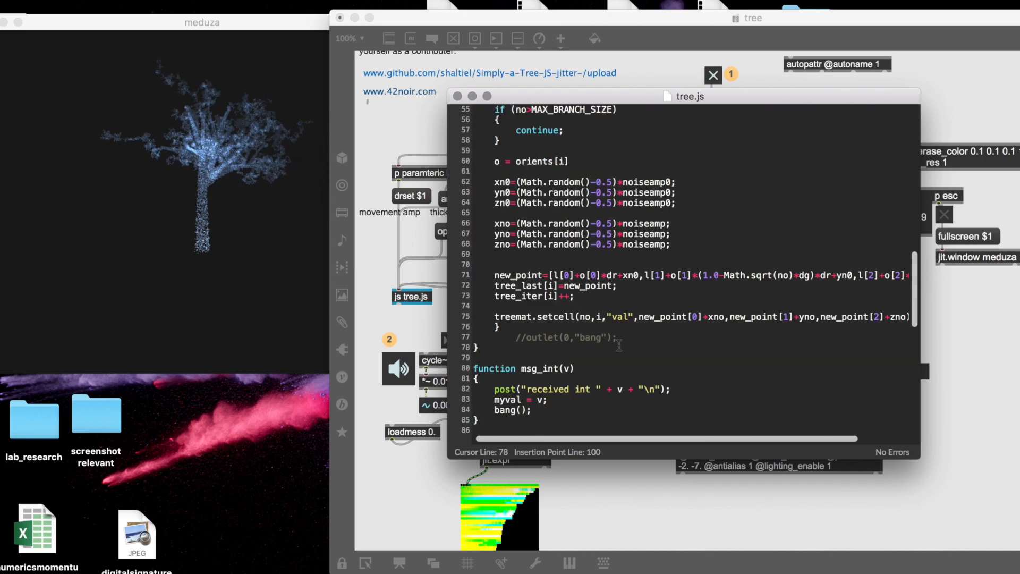
{"action": "scroll", "scroll_direction": "up", "scroll_amount": 3}
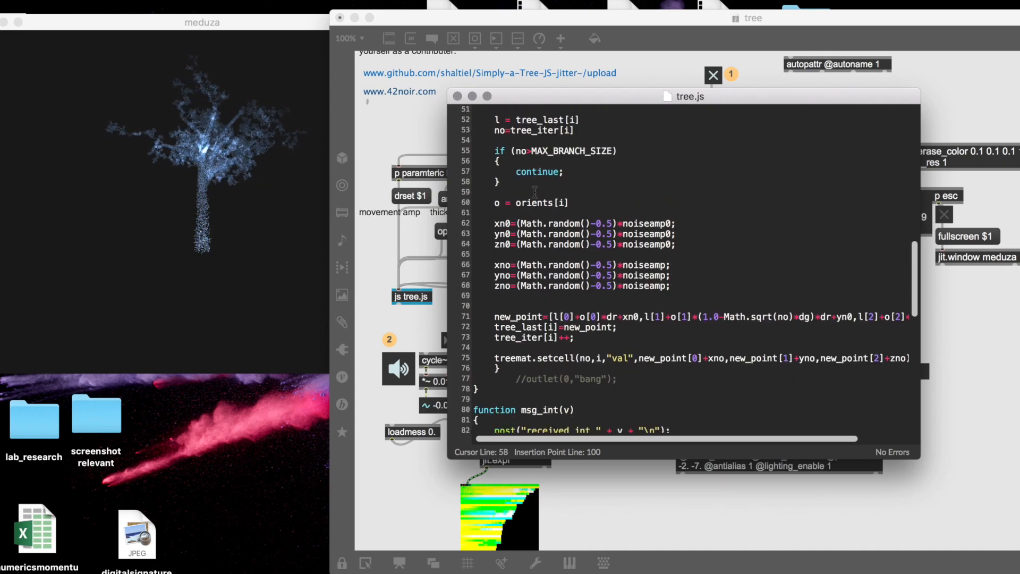
{"action": "scroll", "scroll_direction": "up", "scroll_amount": 3}
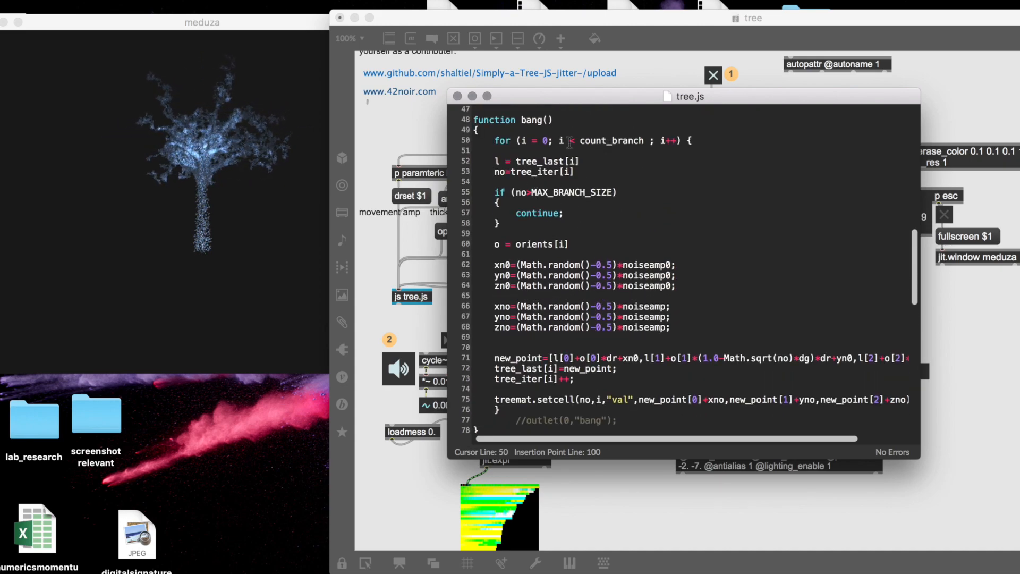
Step: Point out the bang() loop over all branches and enlarge the meduza window
{"action": "left_click", "coordinate": [747, 382]}
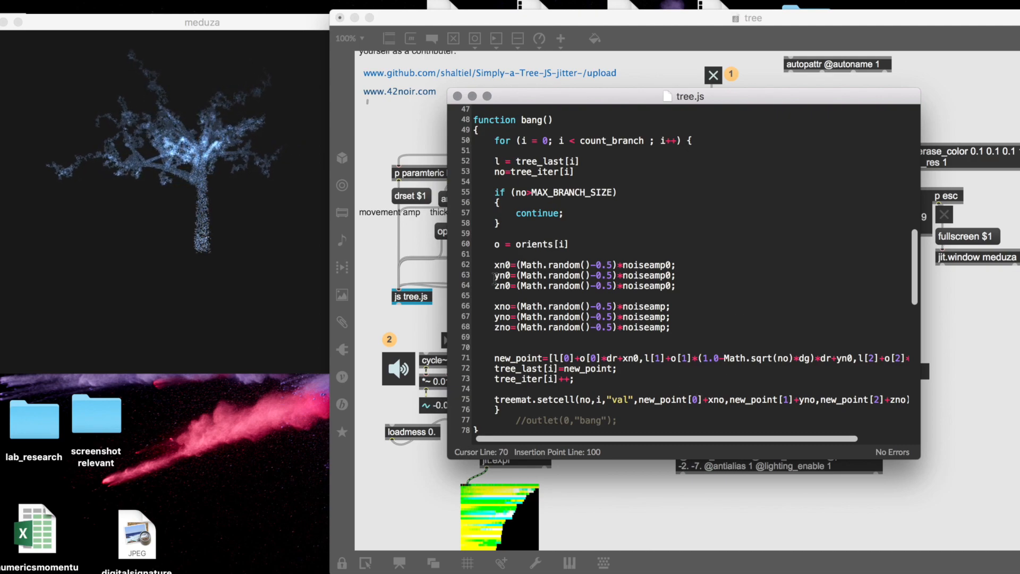
{"action": "left_click", "coordinate": [502, 162]}
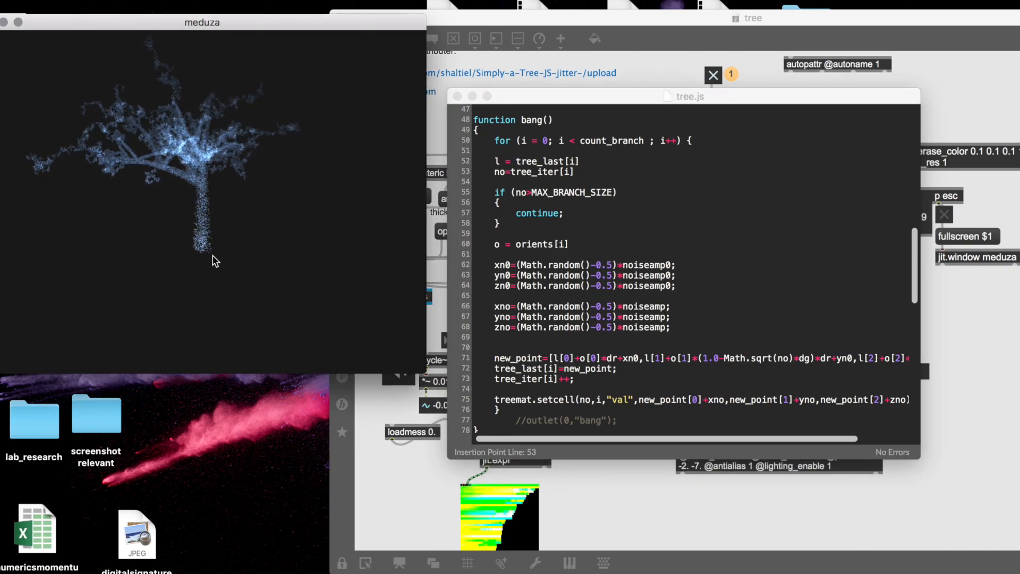
Step: Select the noiseamp0 lines 62–64 and close the tree.js editor
{"action": "left_click", "coordinate": [670, 327]}
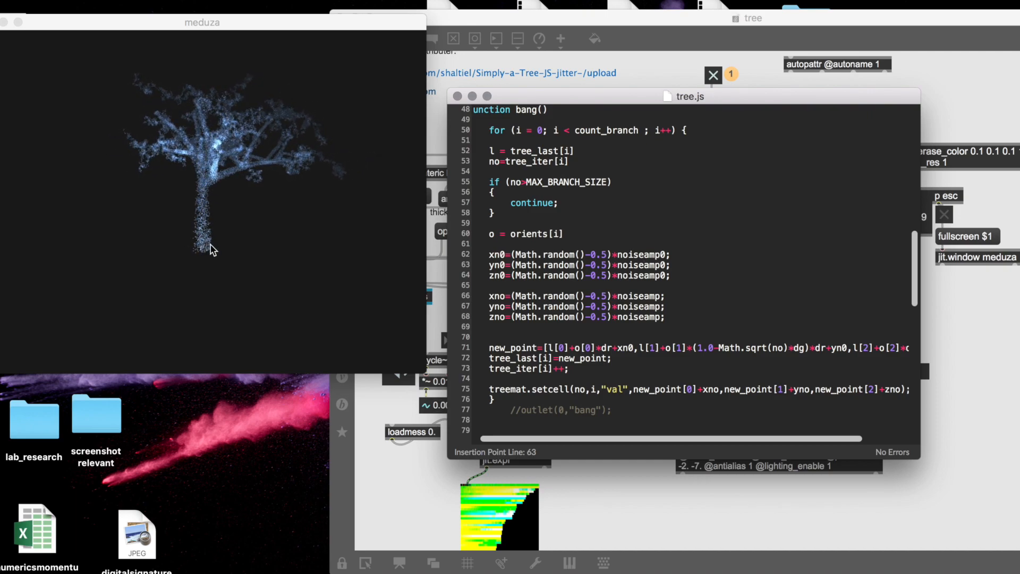
{"action": "mouse_move", "coordinate": [208, 198]}
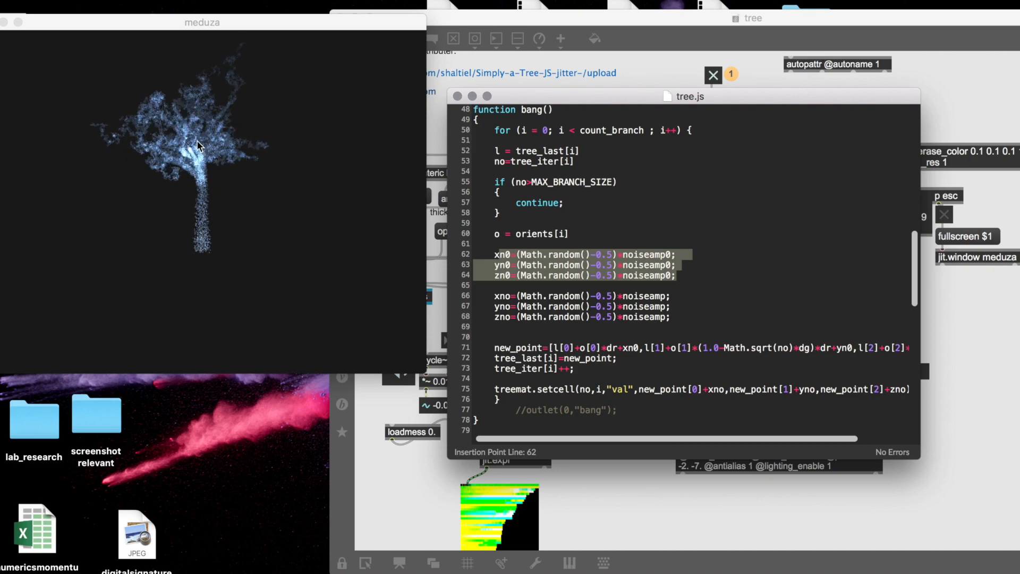
{"action": "left_click", "coordinate": [691, 254]}
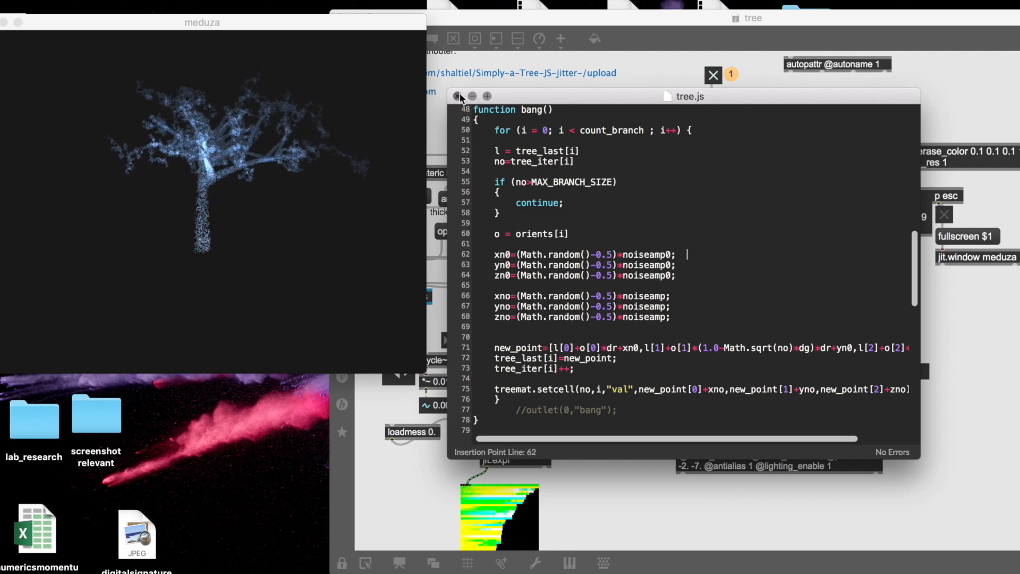
{"action": "left_click", "coordinate": [457, 96]}
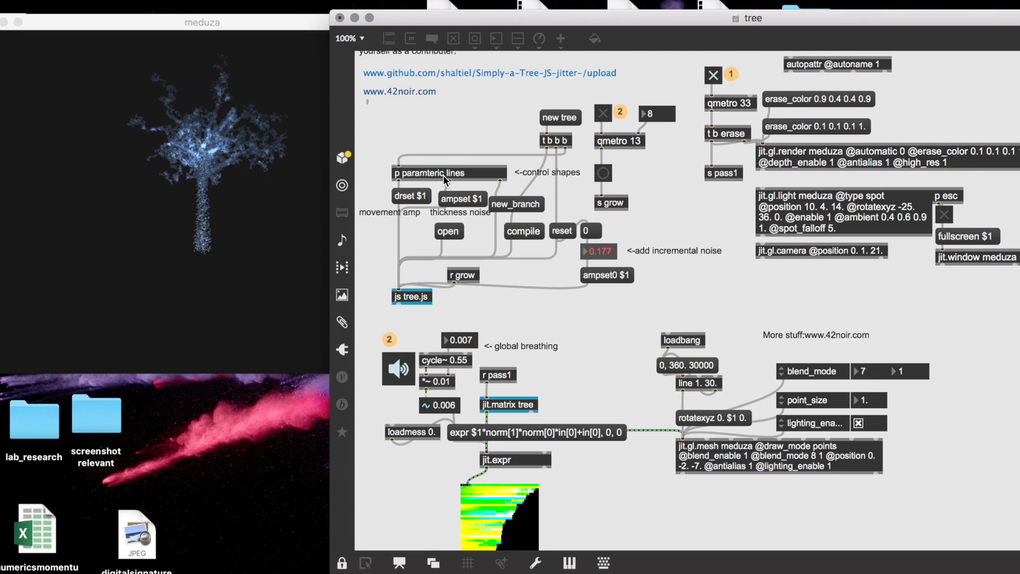
Step: Open the p paramteric lines subpatcher to view its ramp and random branching logic
{"action": "double_click", "coordinate": [429, 172]}
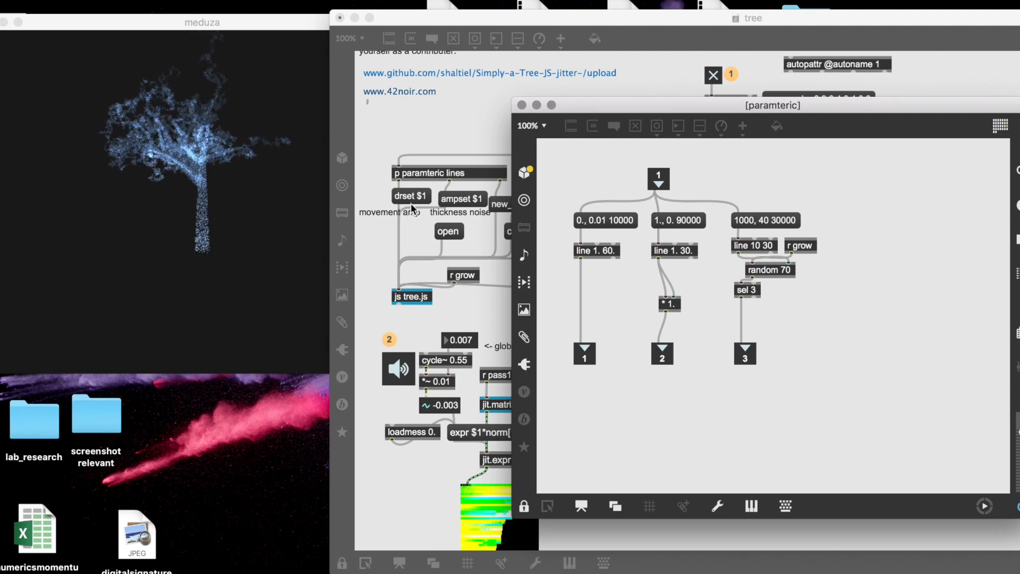
{"action": "left_click", "coordinate": [520, 104]}
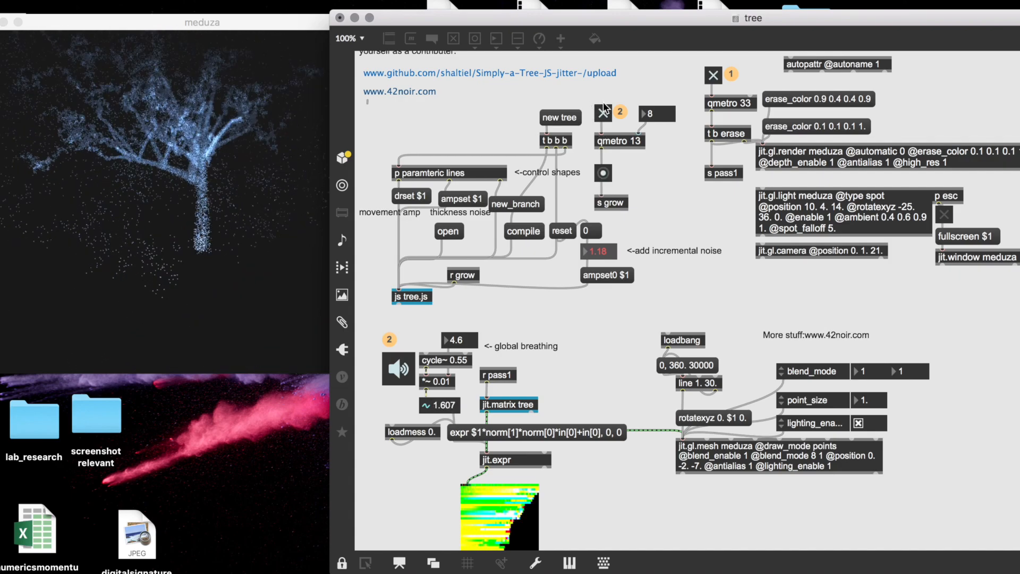
Step: Turn off automatic tree growth with toggle 2
{"action": "left_click", "coordinate": [602, 113]}
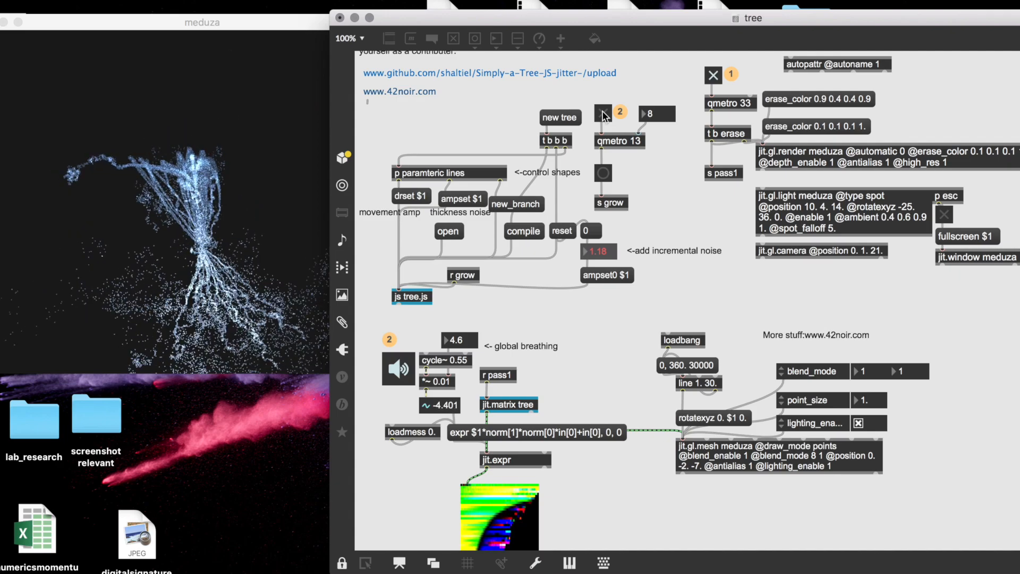